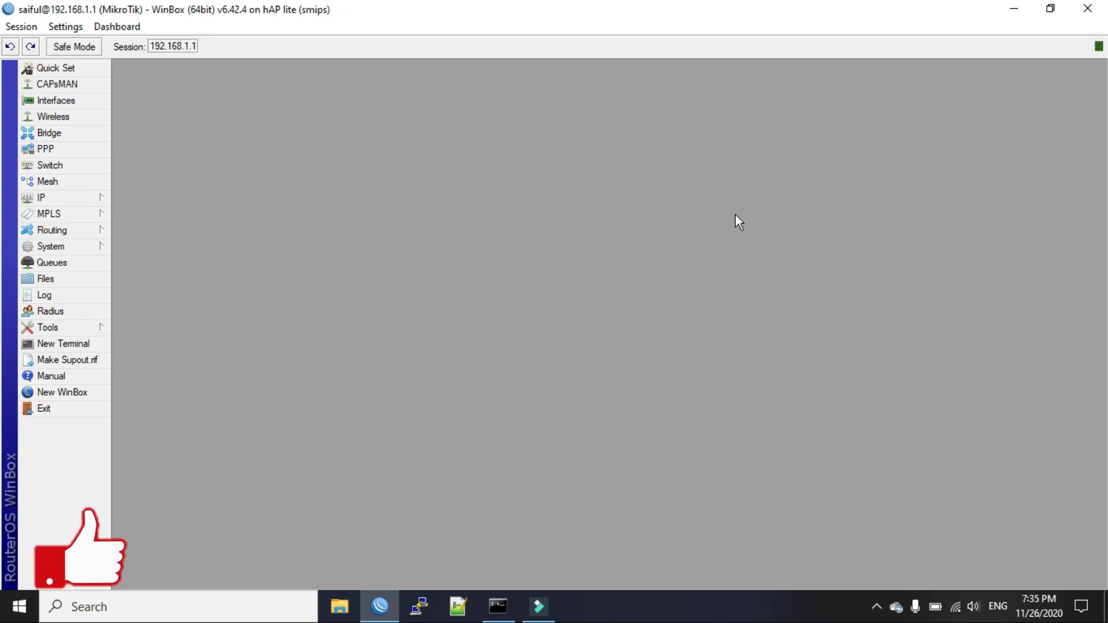
mouse_move(594, 150)
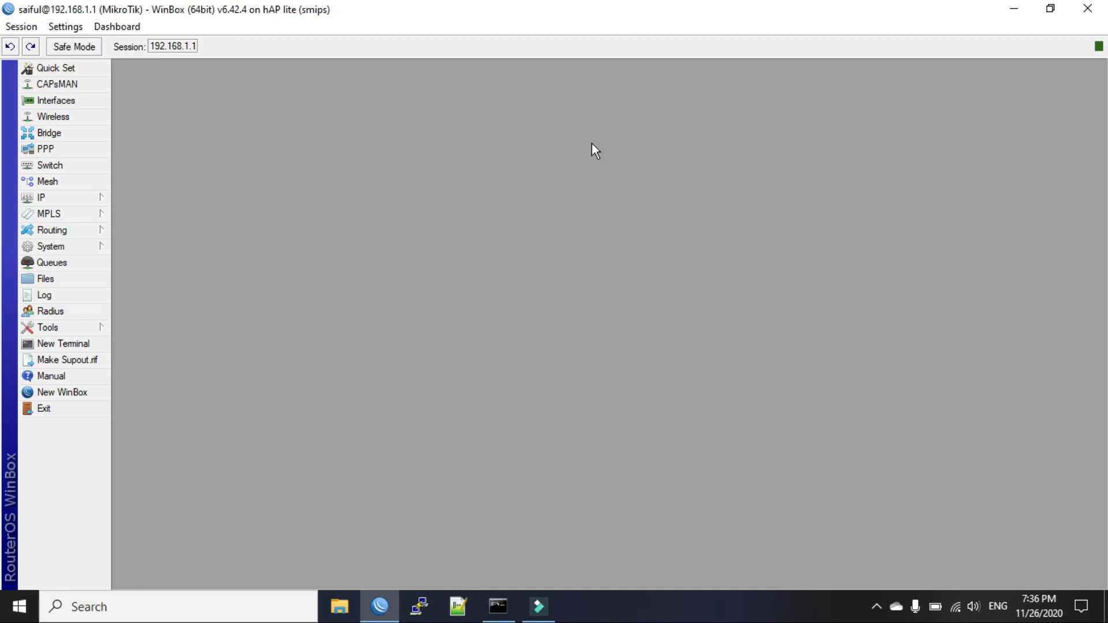
- Open a New Terminal window from the left menu
click(63, 343)
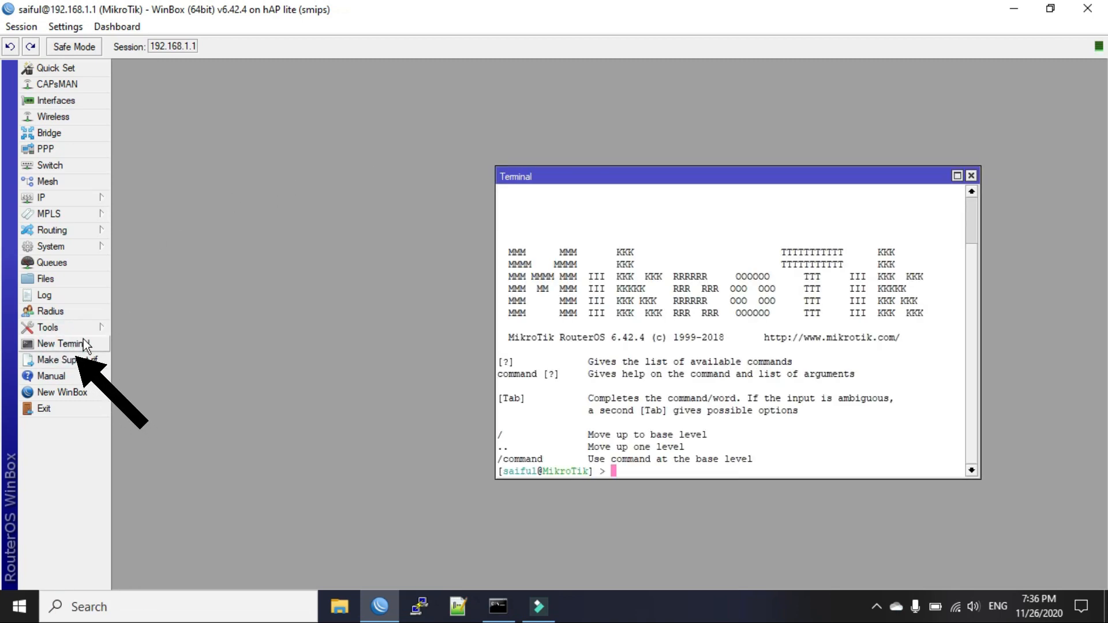
mouse_move(663, 404)
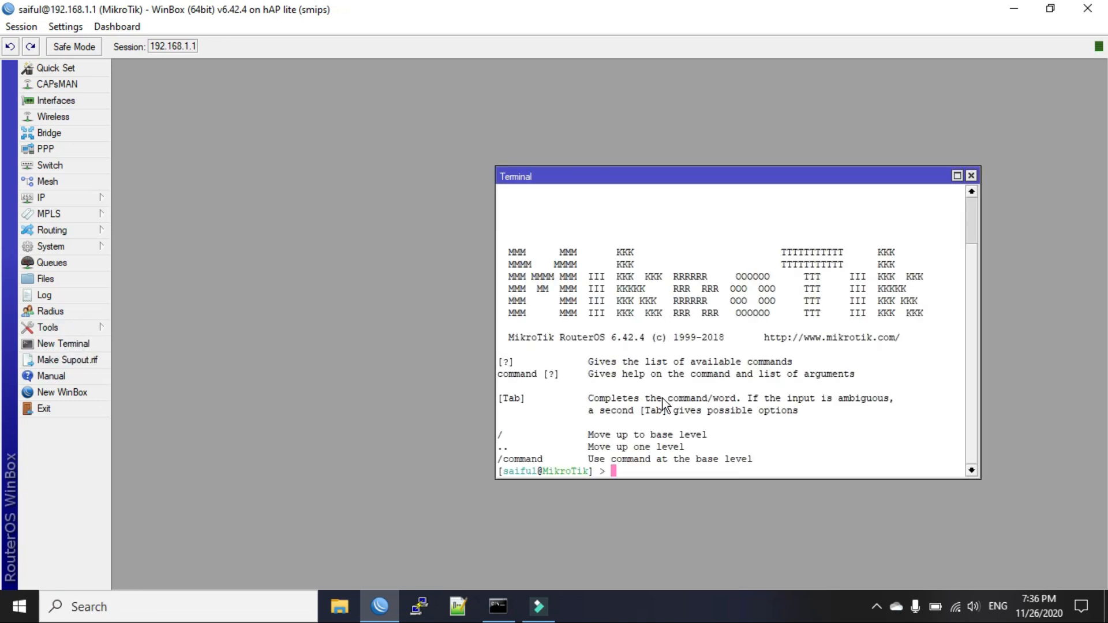
mouse_move(513, 364)
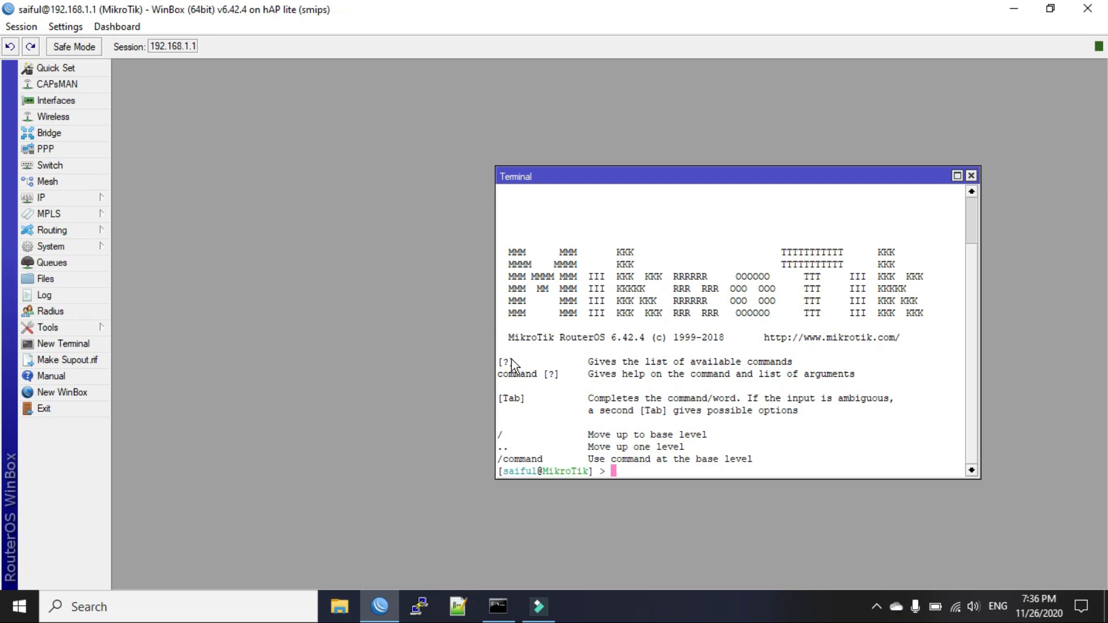
- Type the loop ':for x from=101 to=199' adding vlan$x interfaces on ether4
text(:)
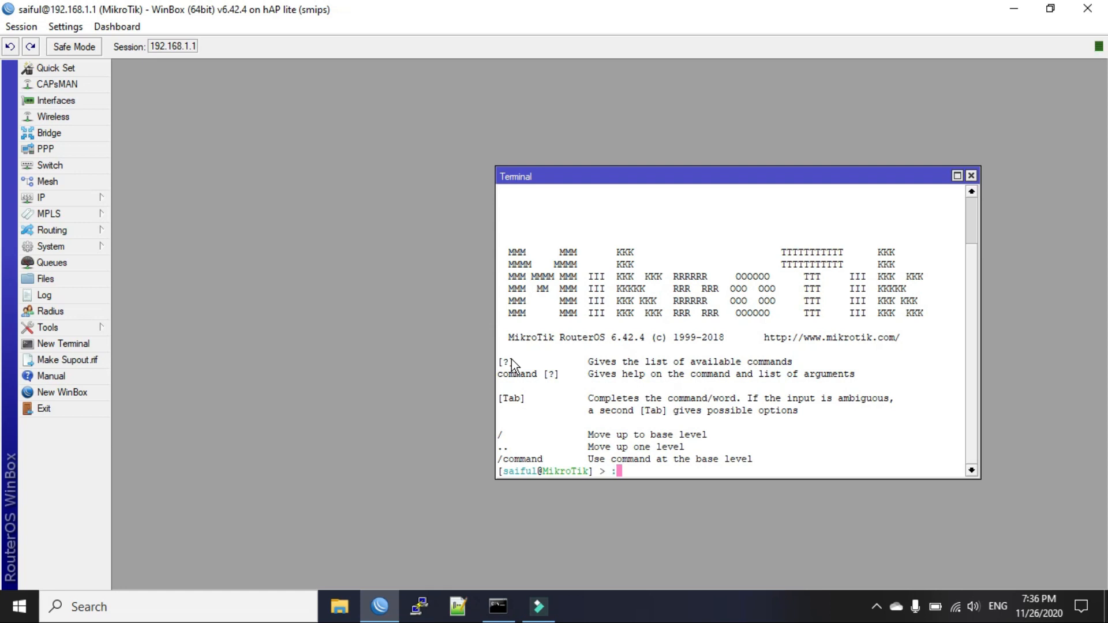
text(for)
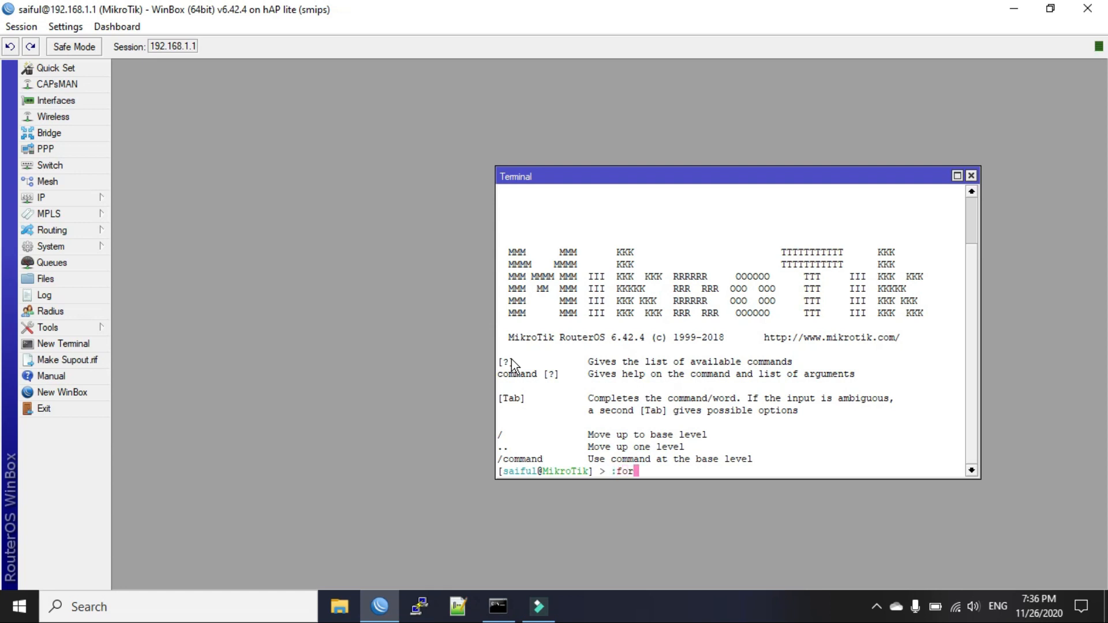
text(x)
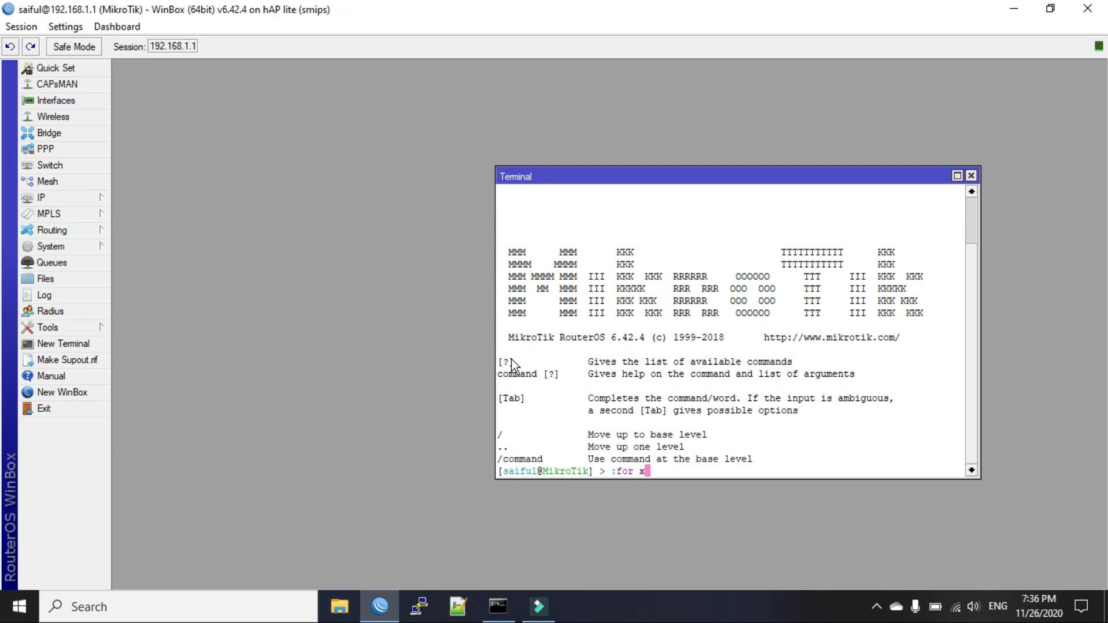
text(from=101 to=199 do={interface vlan add name=("vlan$x)
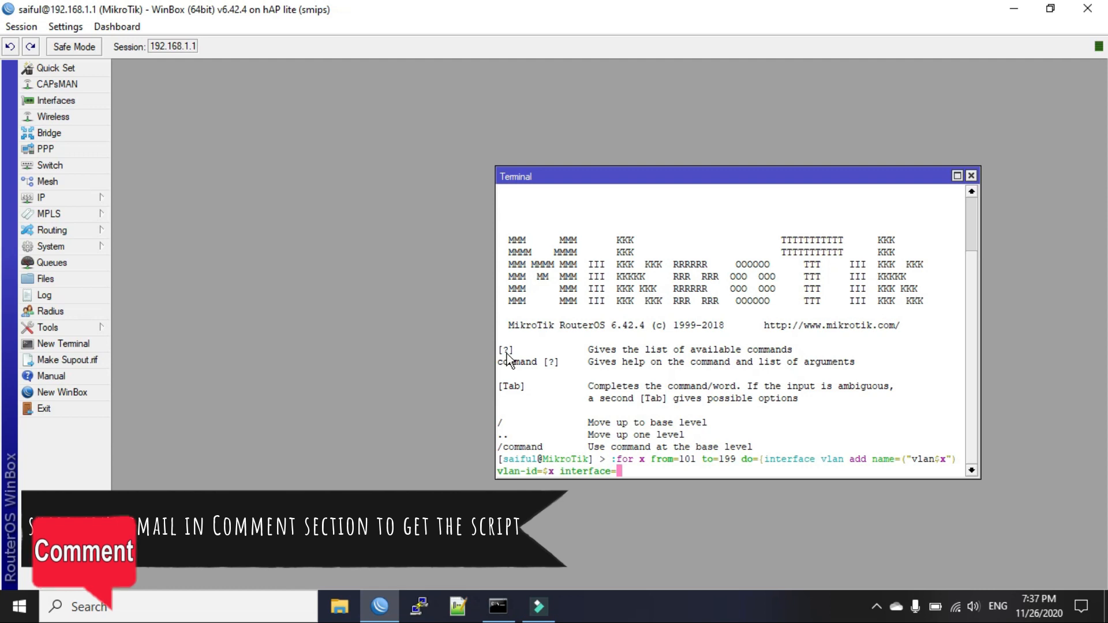
text(eth)
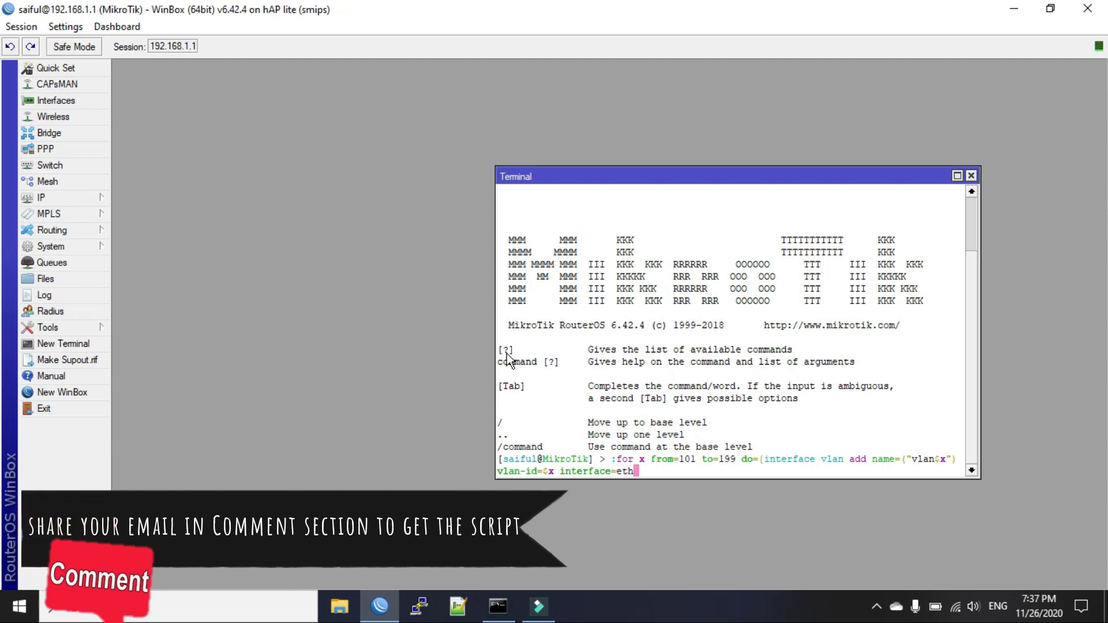
text(er)
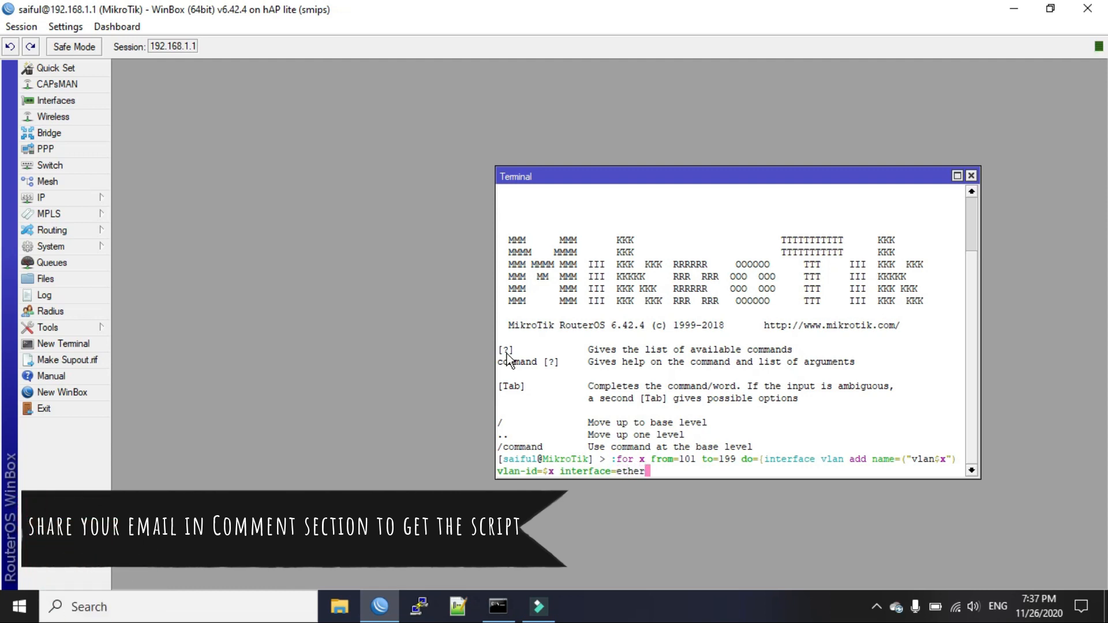
text(4)
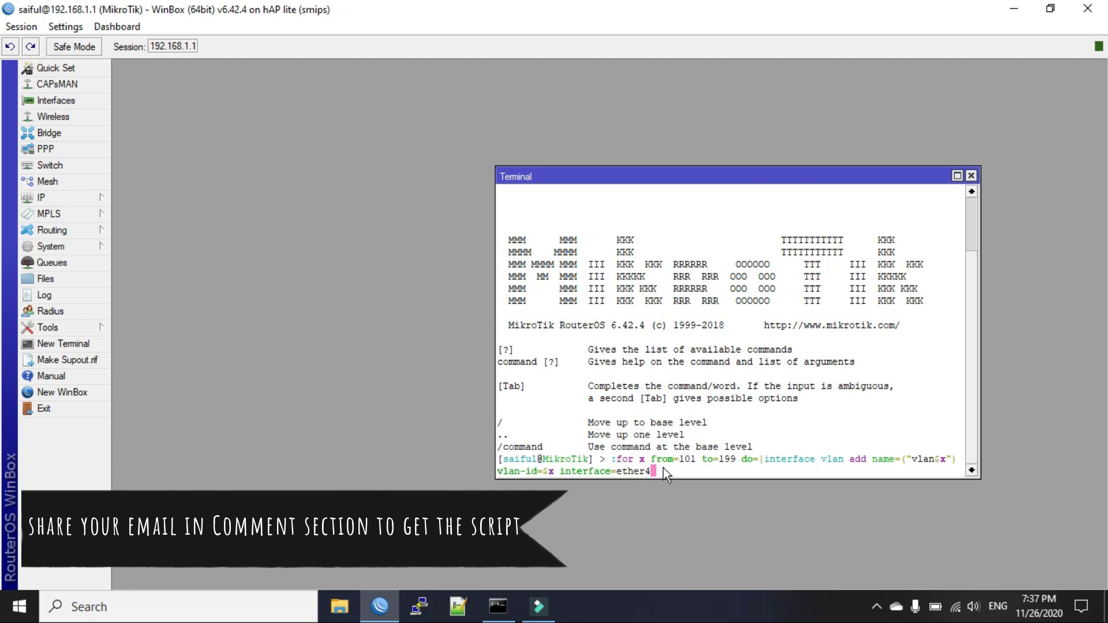
mouse_move(670, 475)
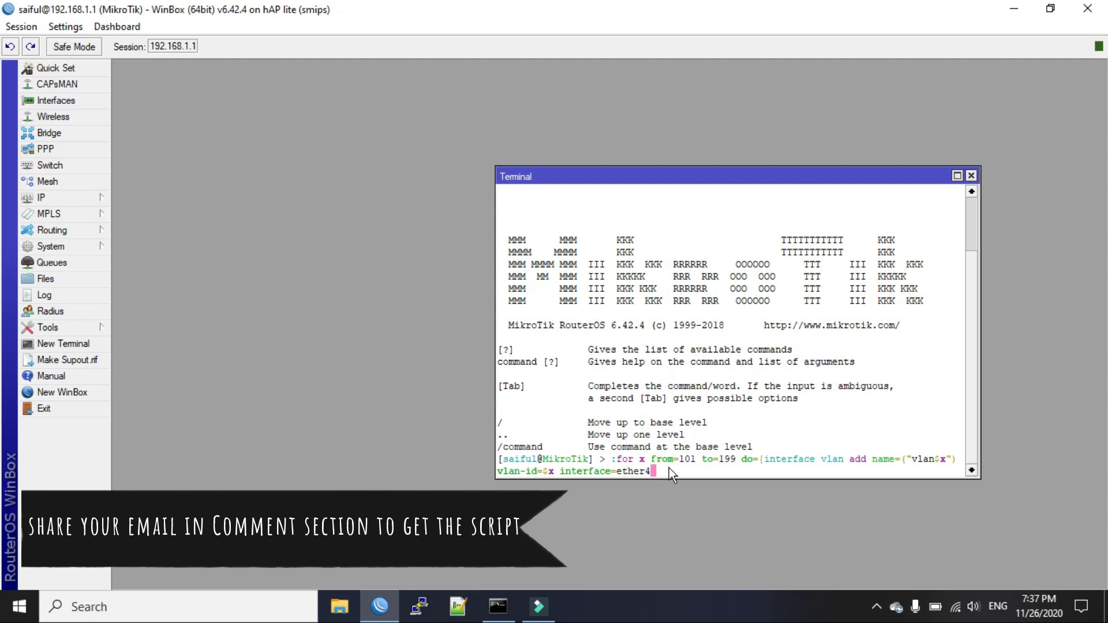
mouse_move(709, 476)
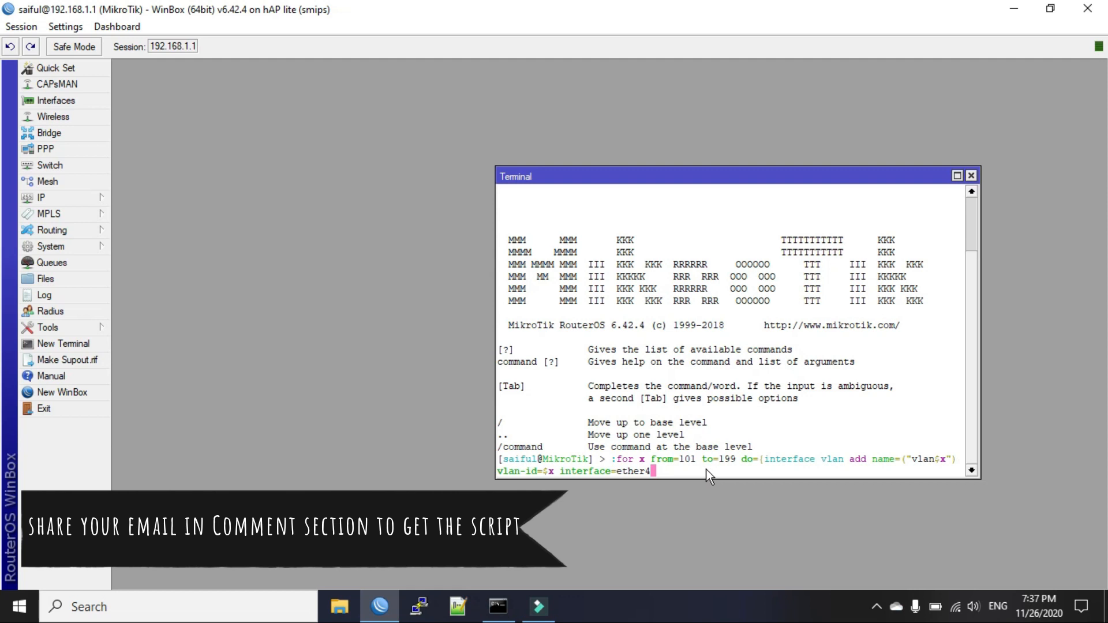
mouse_move(733, 476)
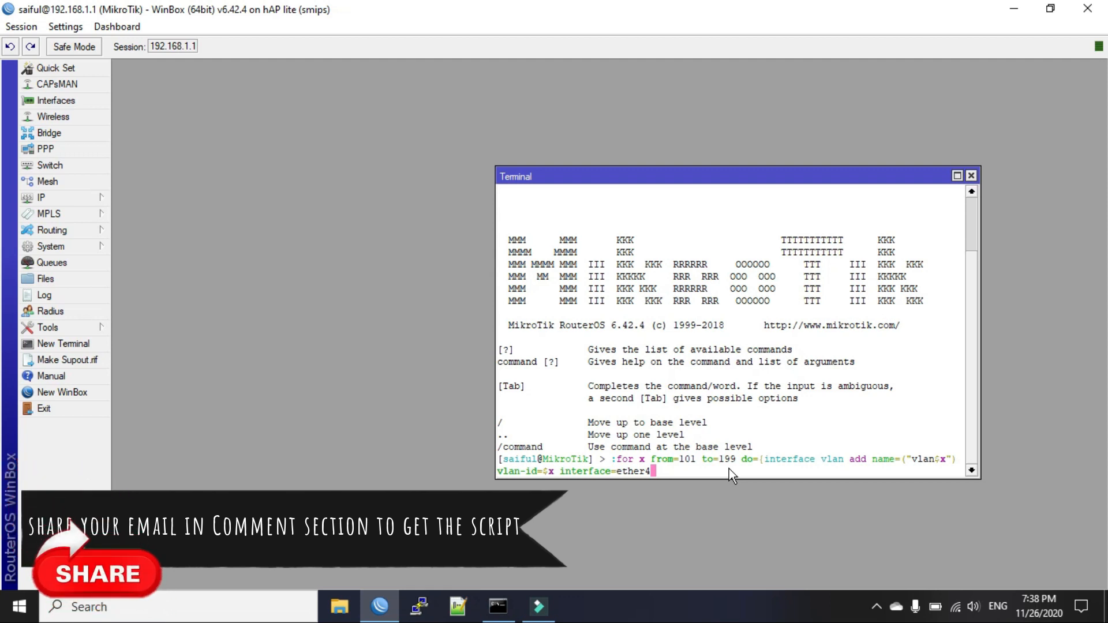
mouse_move(847, 495)
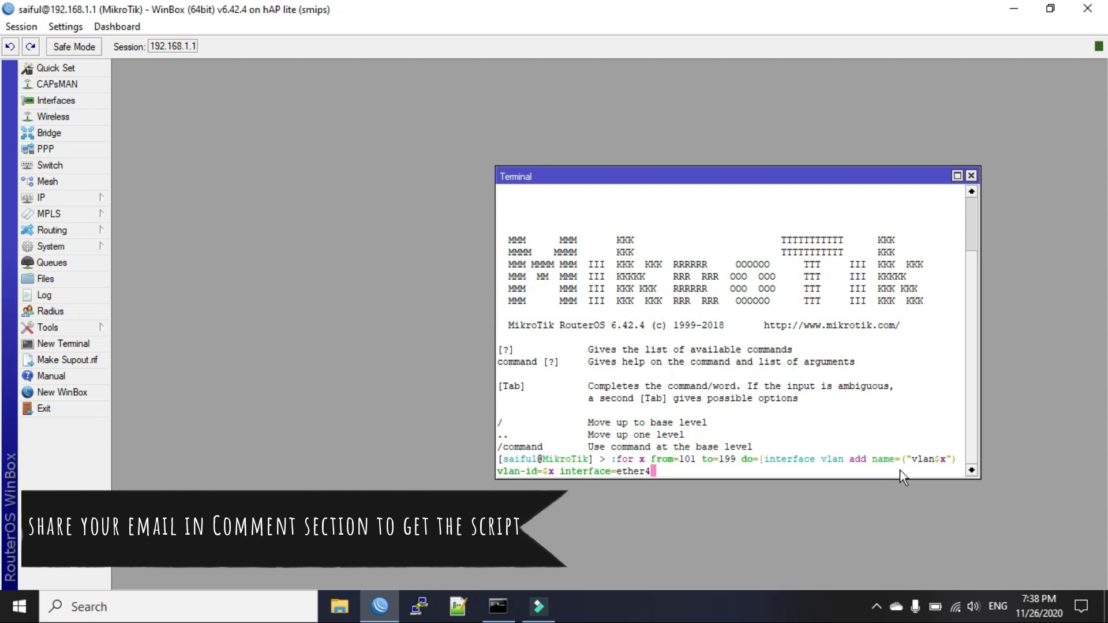
mouse_move(935, 474)
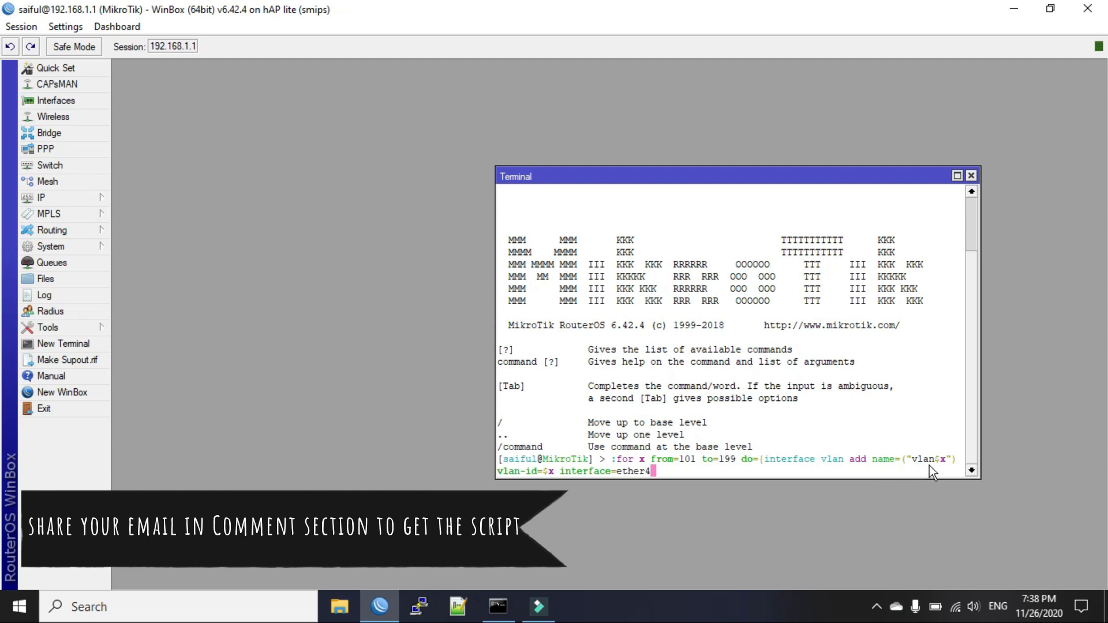
mouse_move(938, 473)
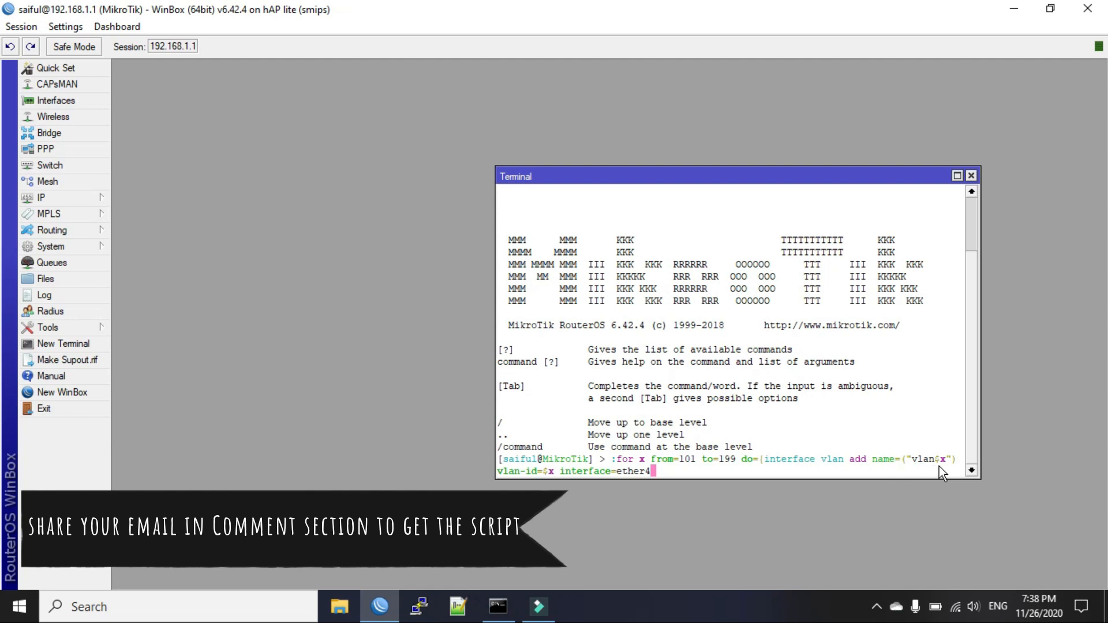
mouse_move(963, 451)
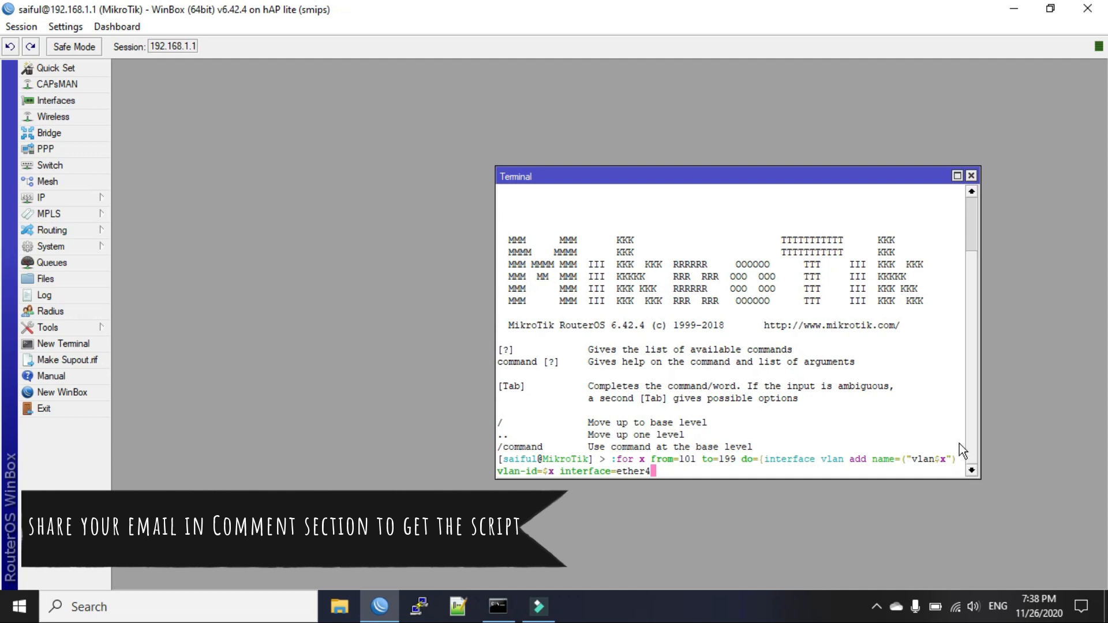
- Enter the retyped VLAN loop command with its closing brace
key(Return)
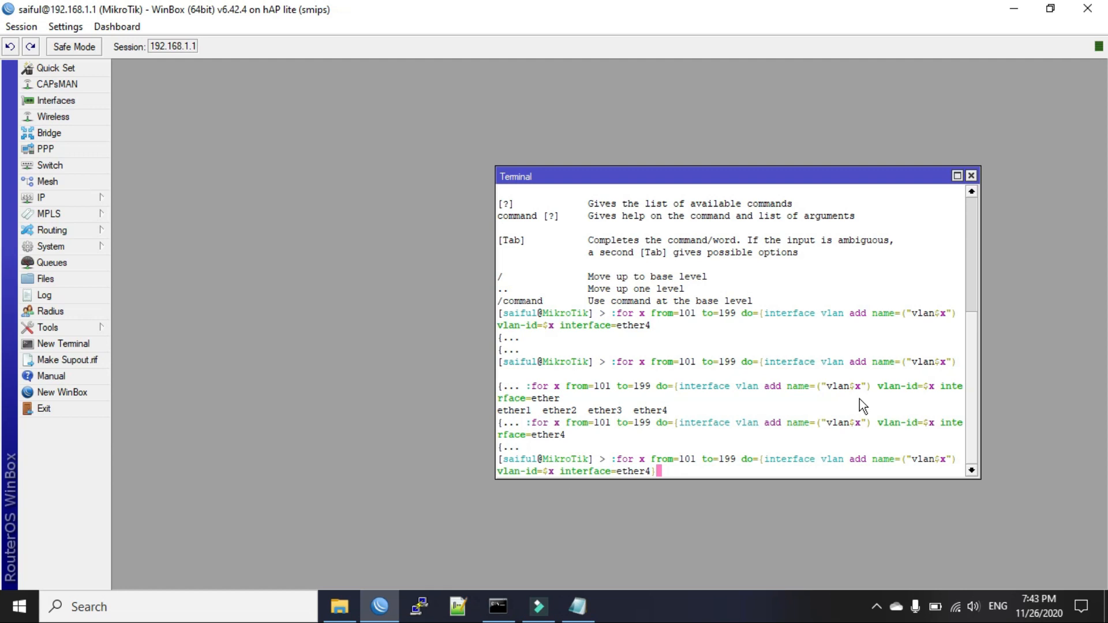
- Run the loop creating vlan101–vlan199 on ether4
key(Return)
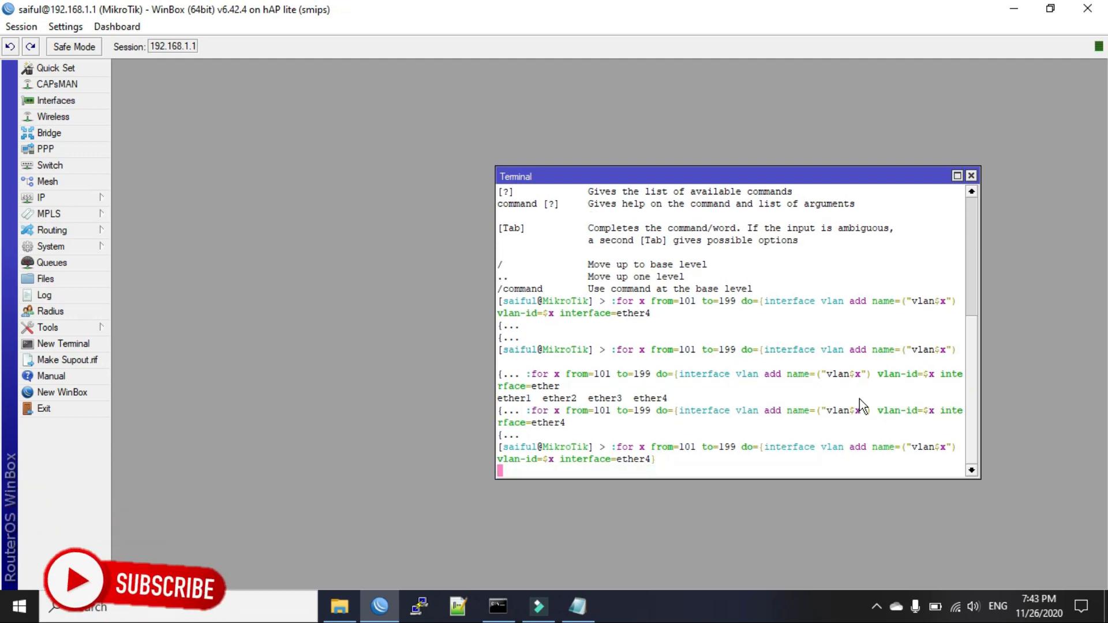
key(Return)
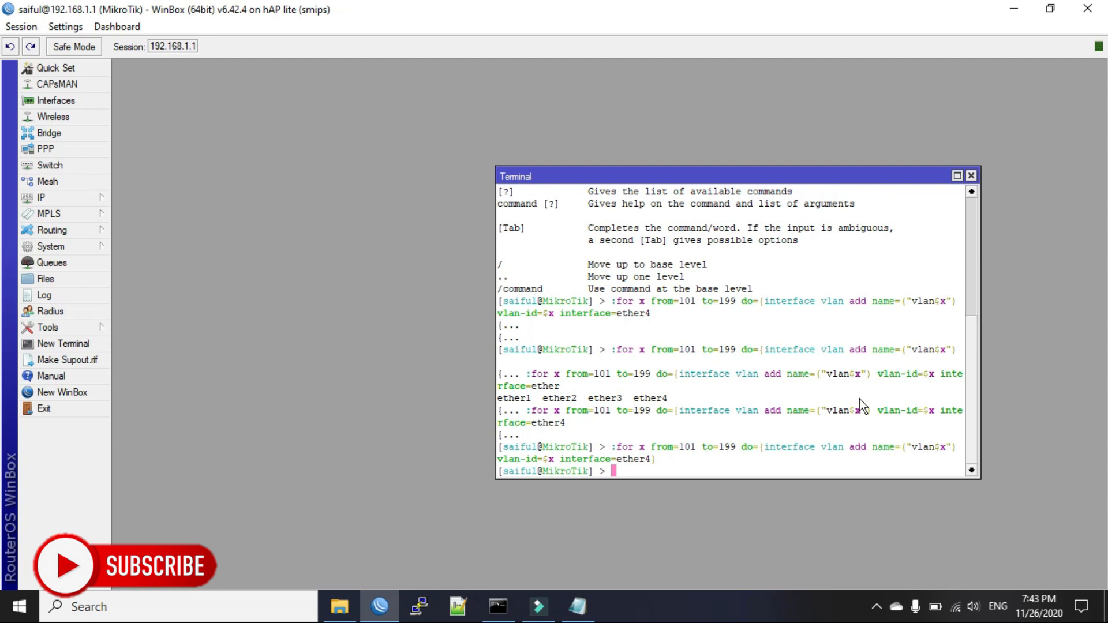
mouse_move(56, 100)
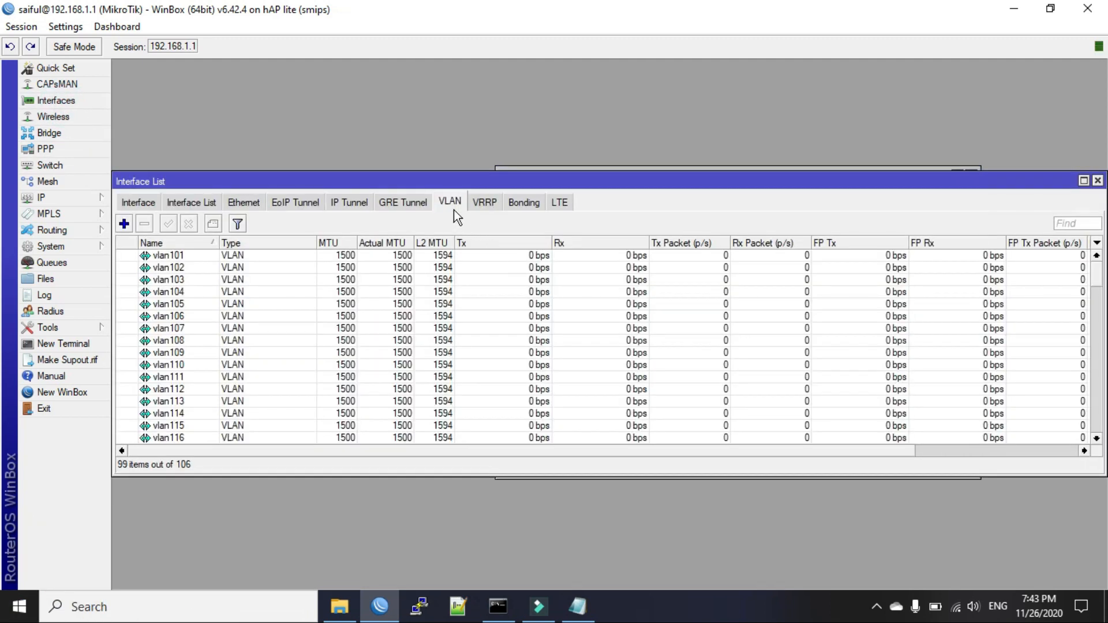
- Check the VLAN list through vlan199, then open vlan102 to verify ID 102 on ether4
click(168, 255)
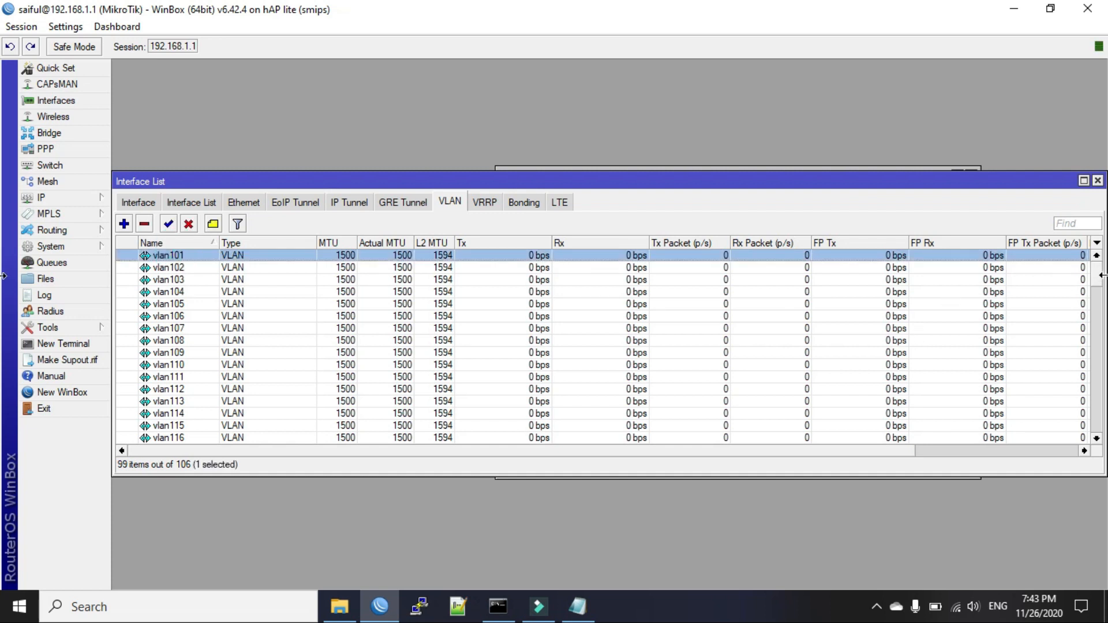
scroll(down, 3)
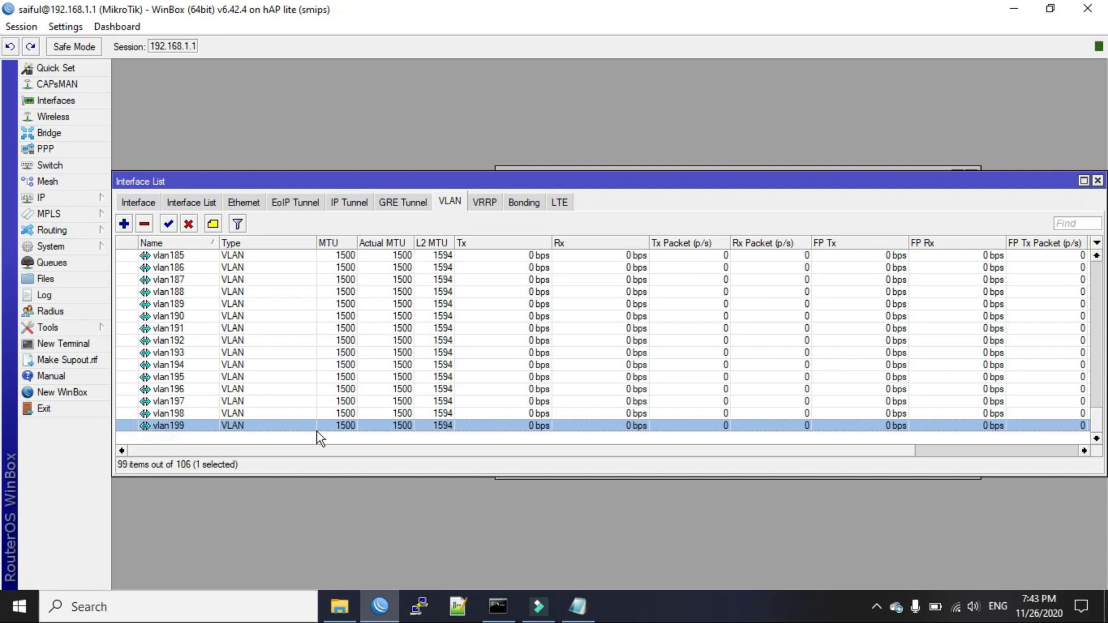
scroll(up, 3)
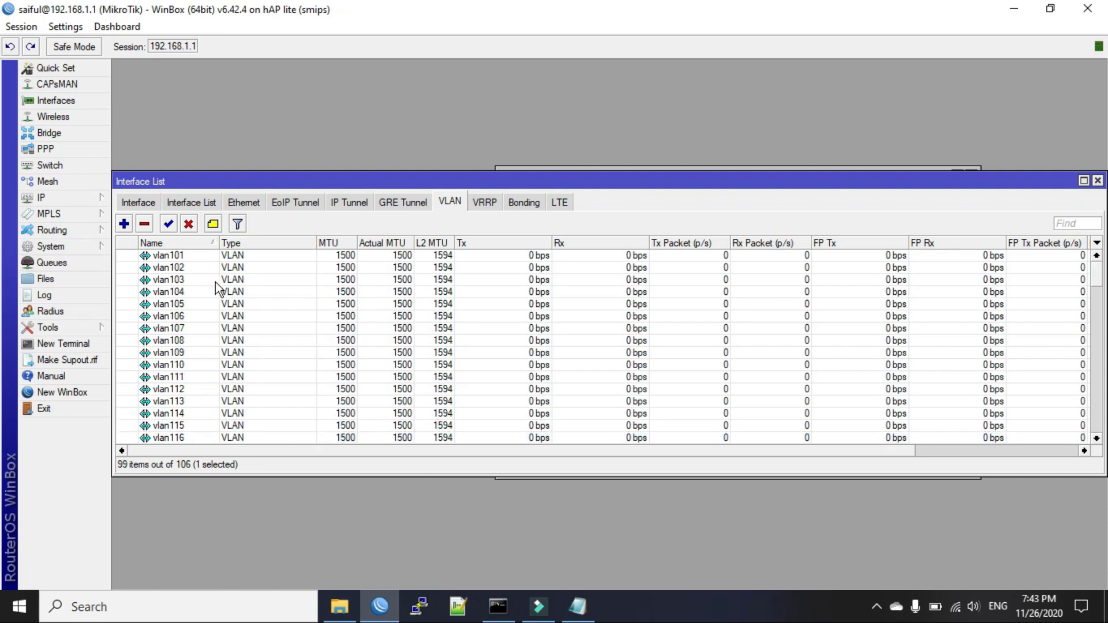
mouse_move(254, 340)
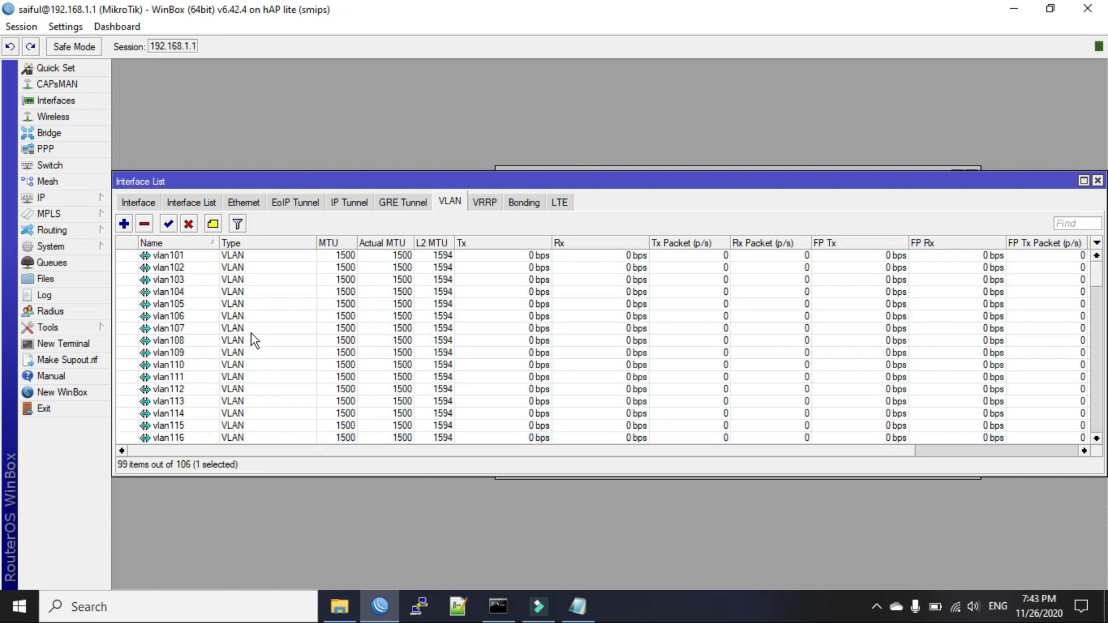
double_click(168, 267)
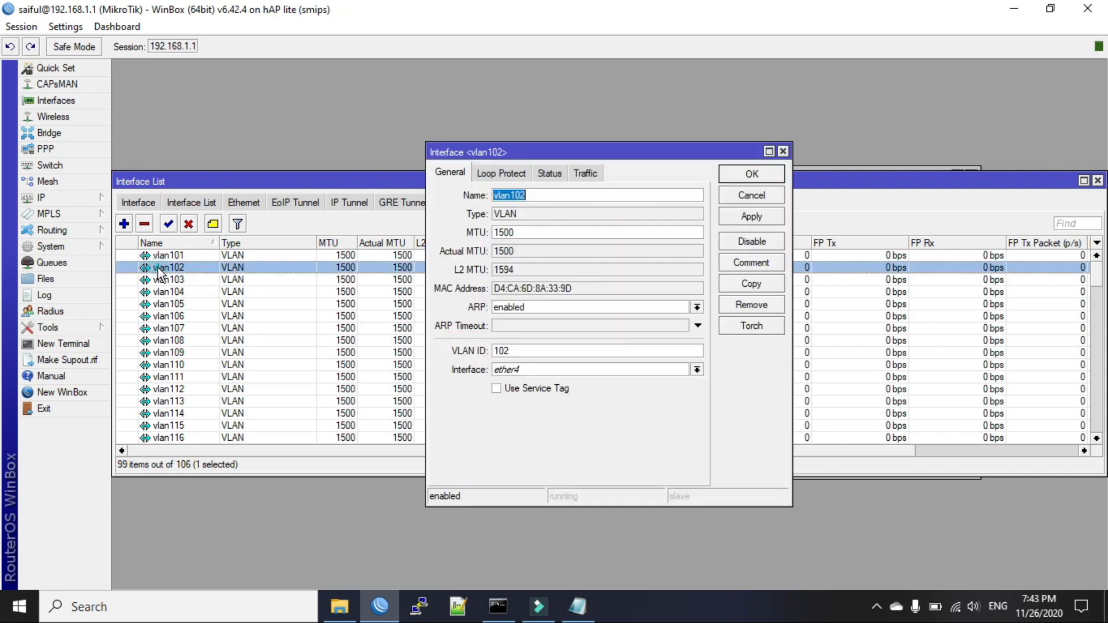